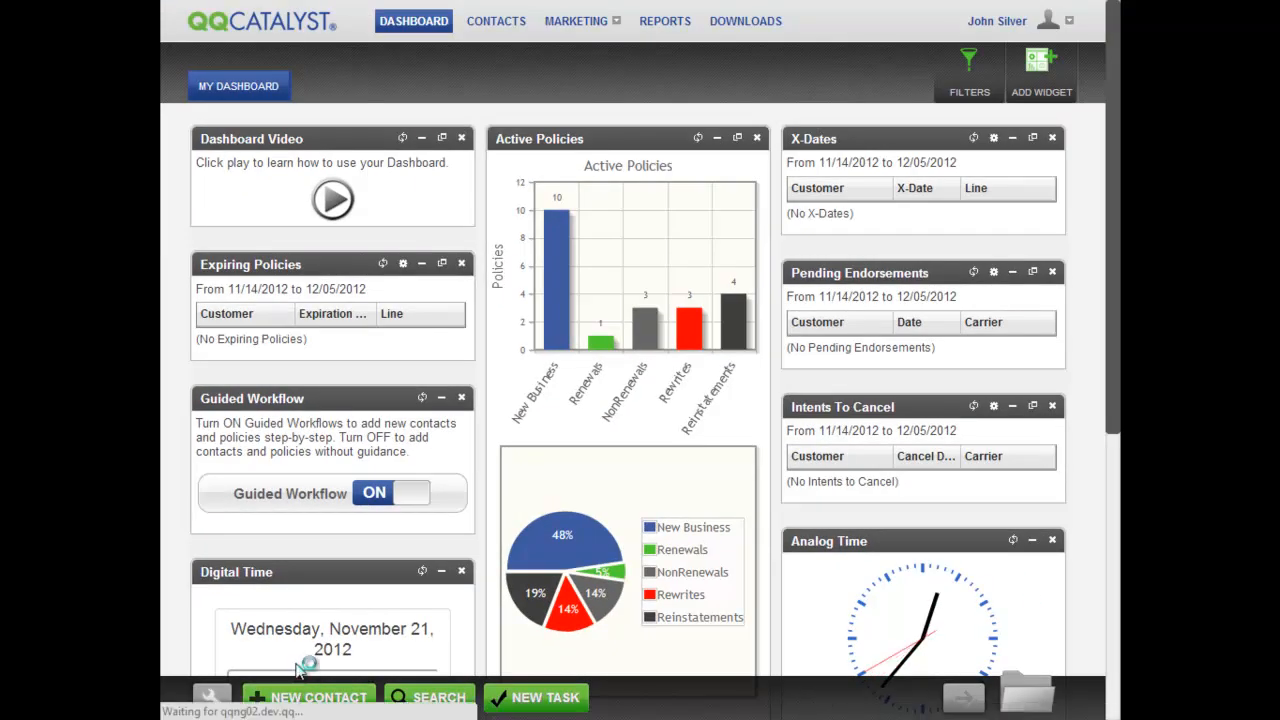
pyautogui.click(309, 697)
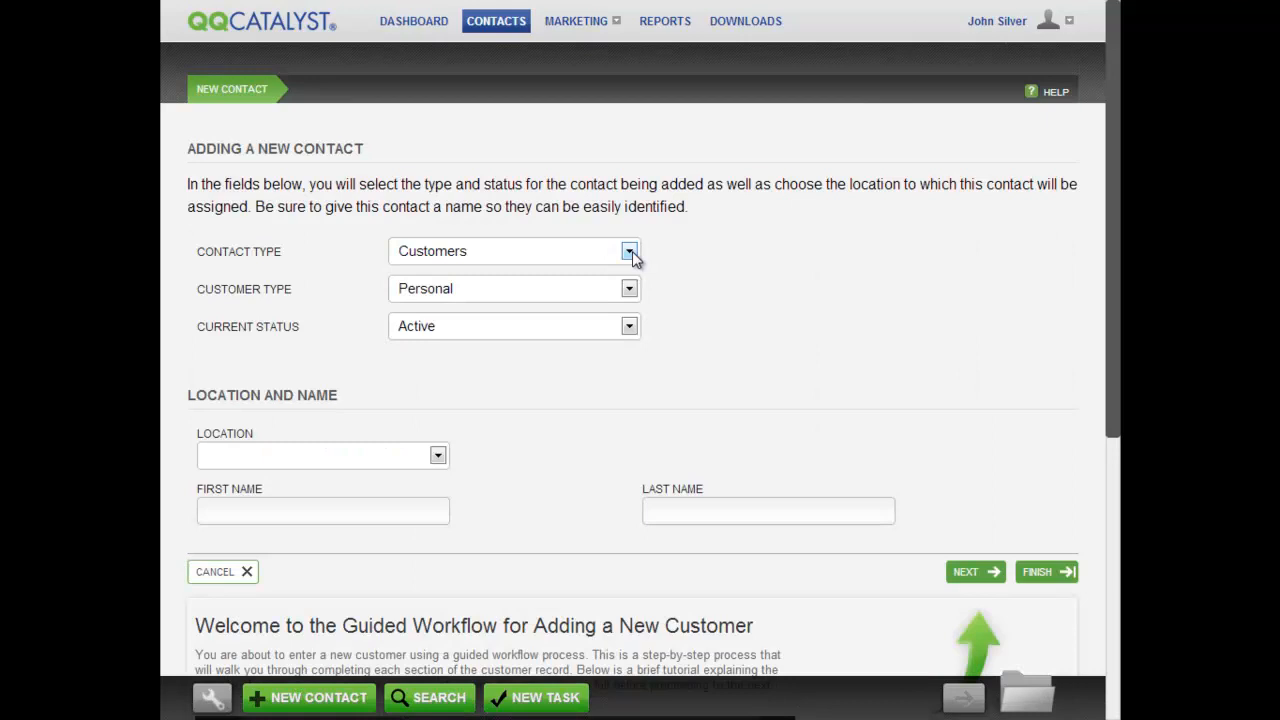
pyautogui.click(513, 251)
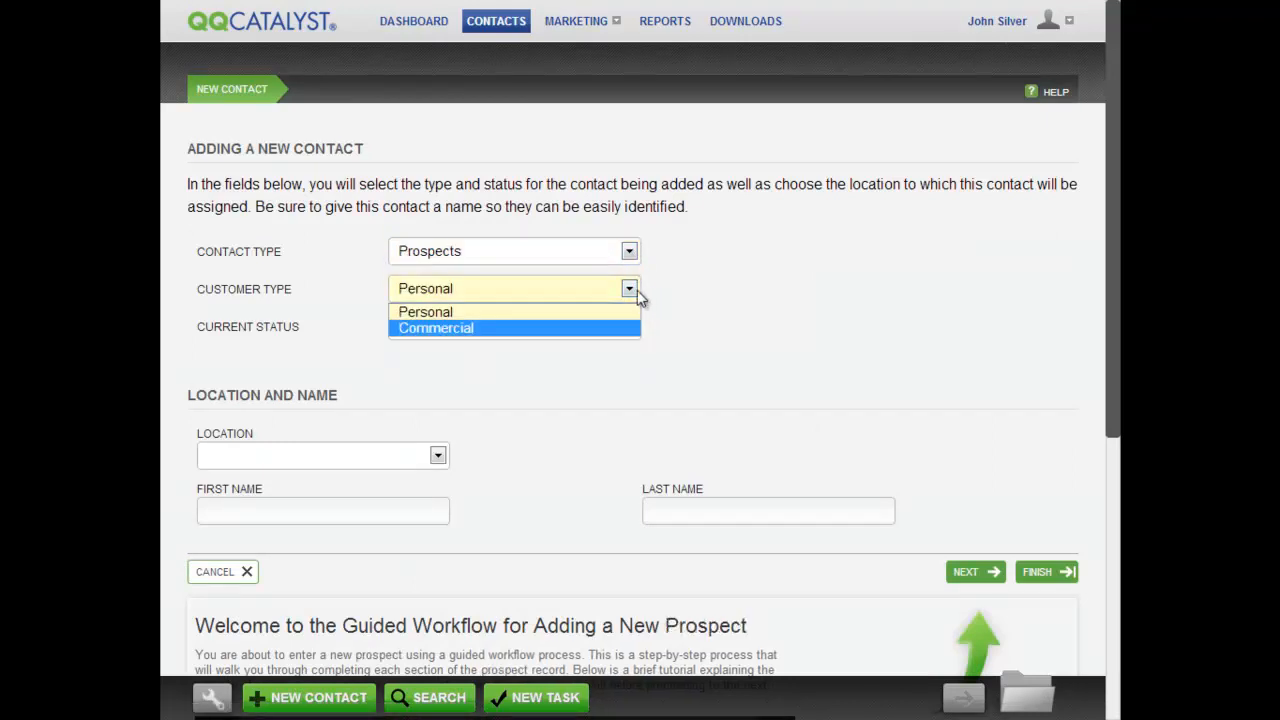
pyautogui.click(425, 311)
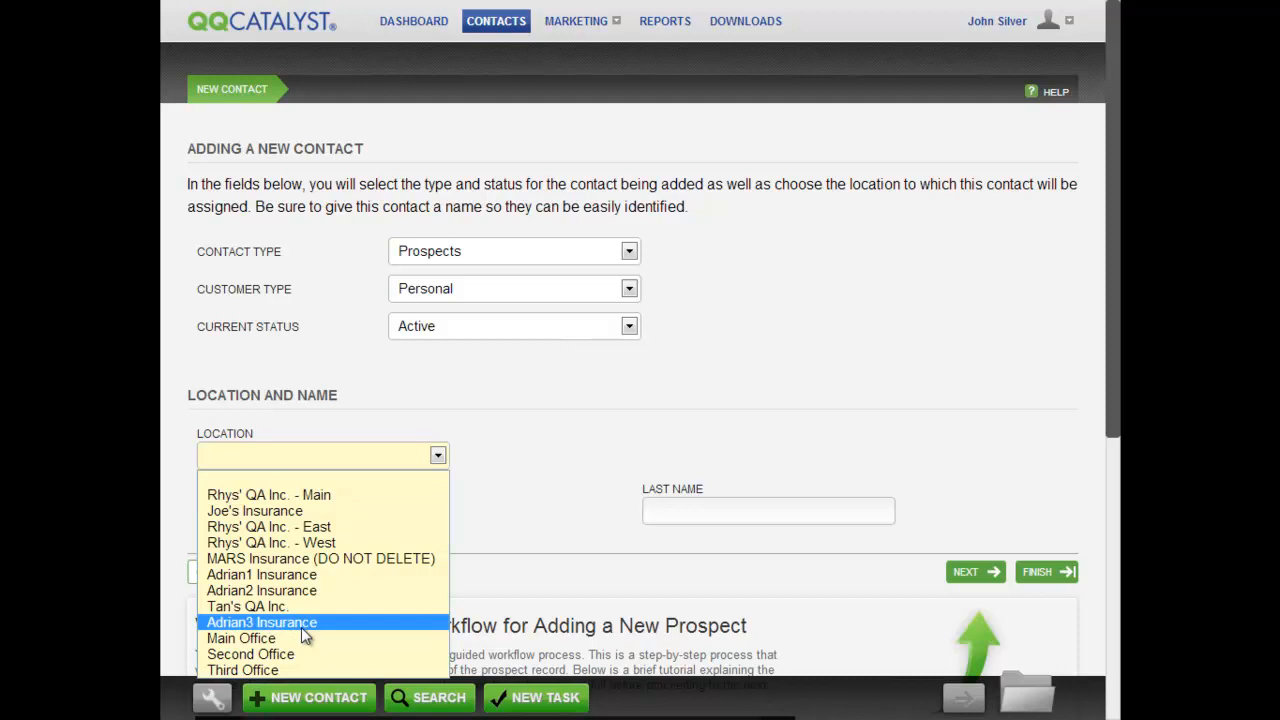
pyautogui.click(241, 638)
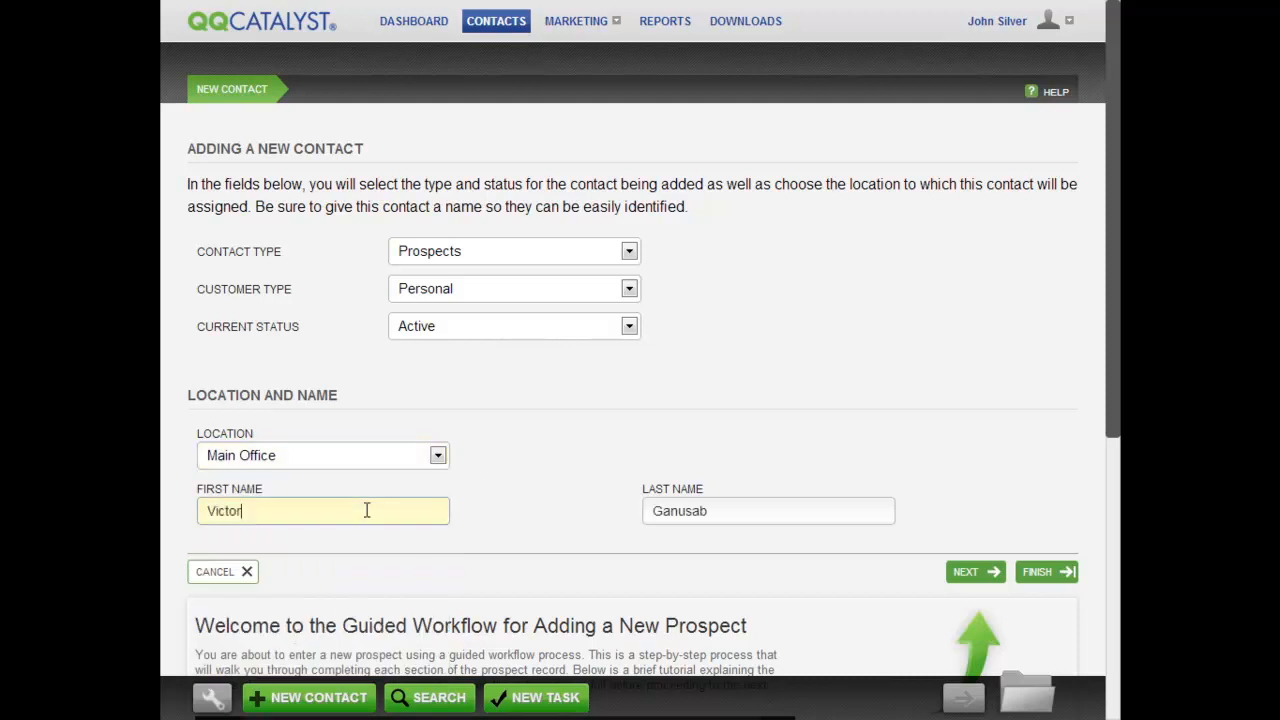
pyautogui.click(767, 510)
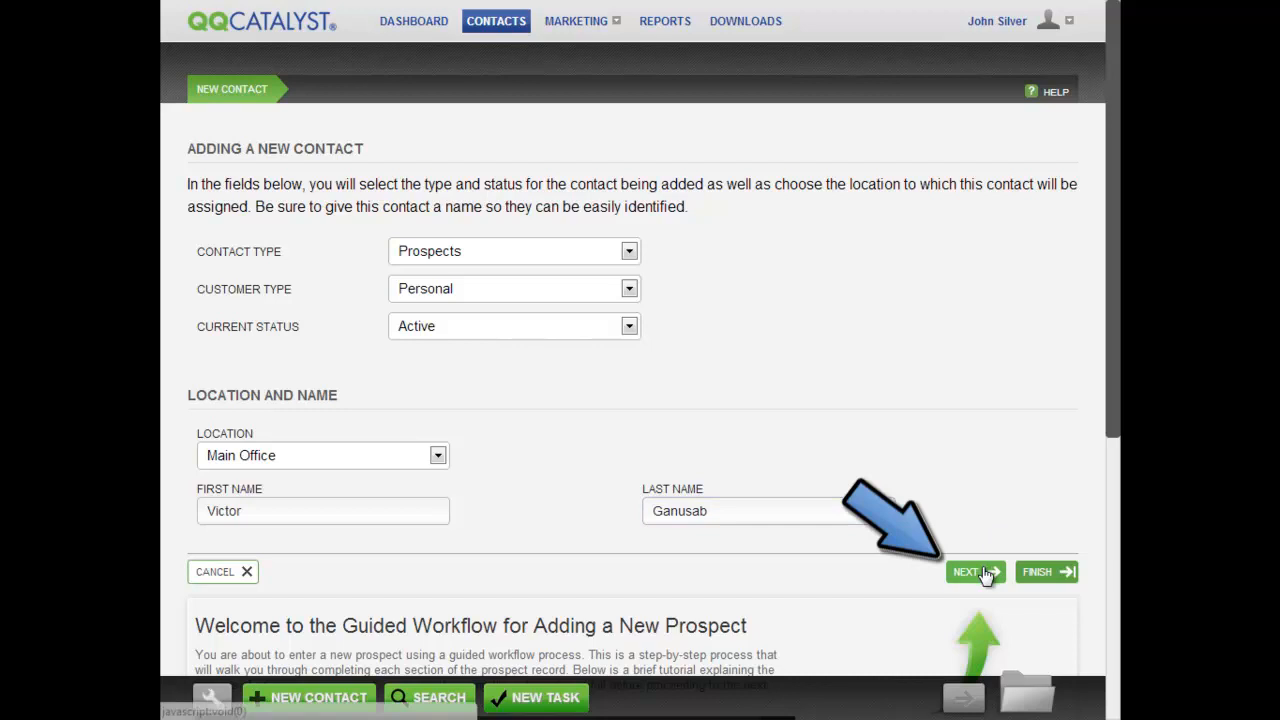
pyautogui.click(968, 571)
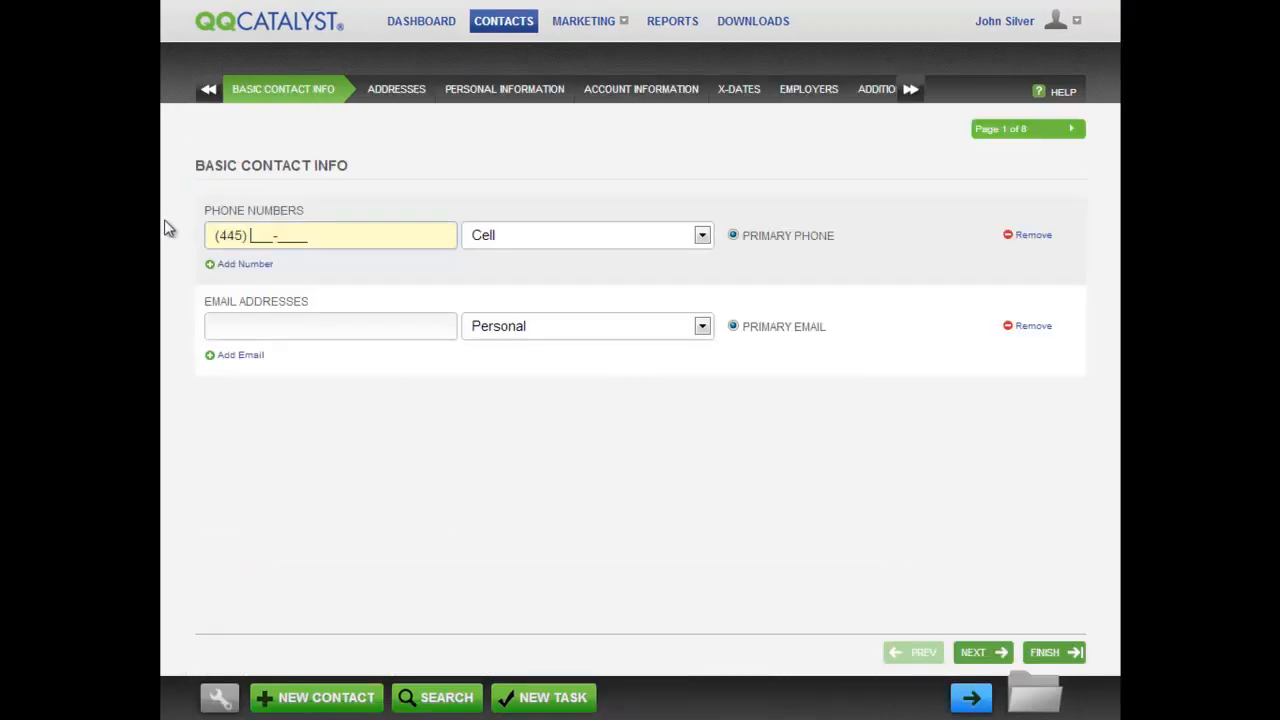
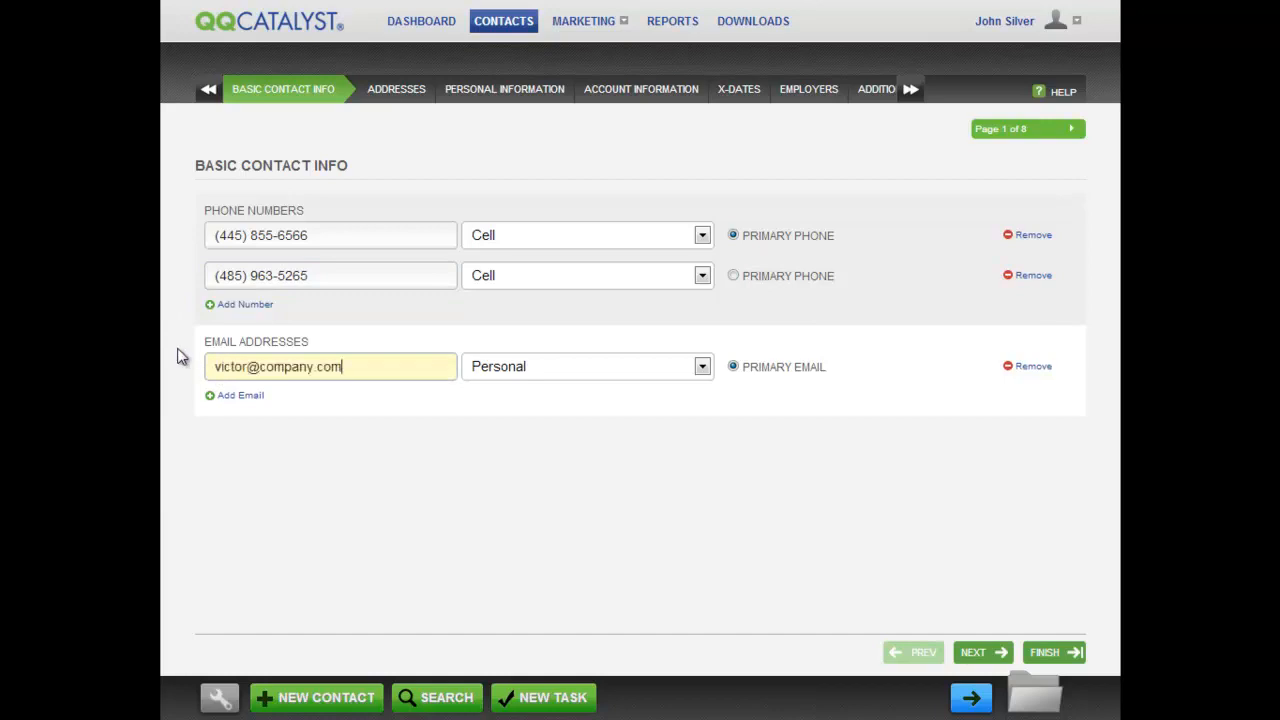
pyautogui.click(240, 395)
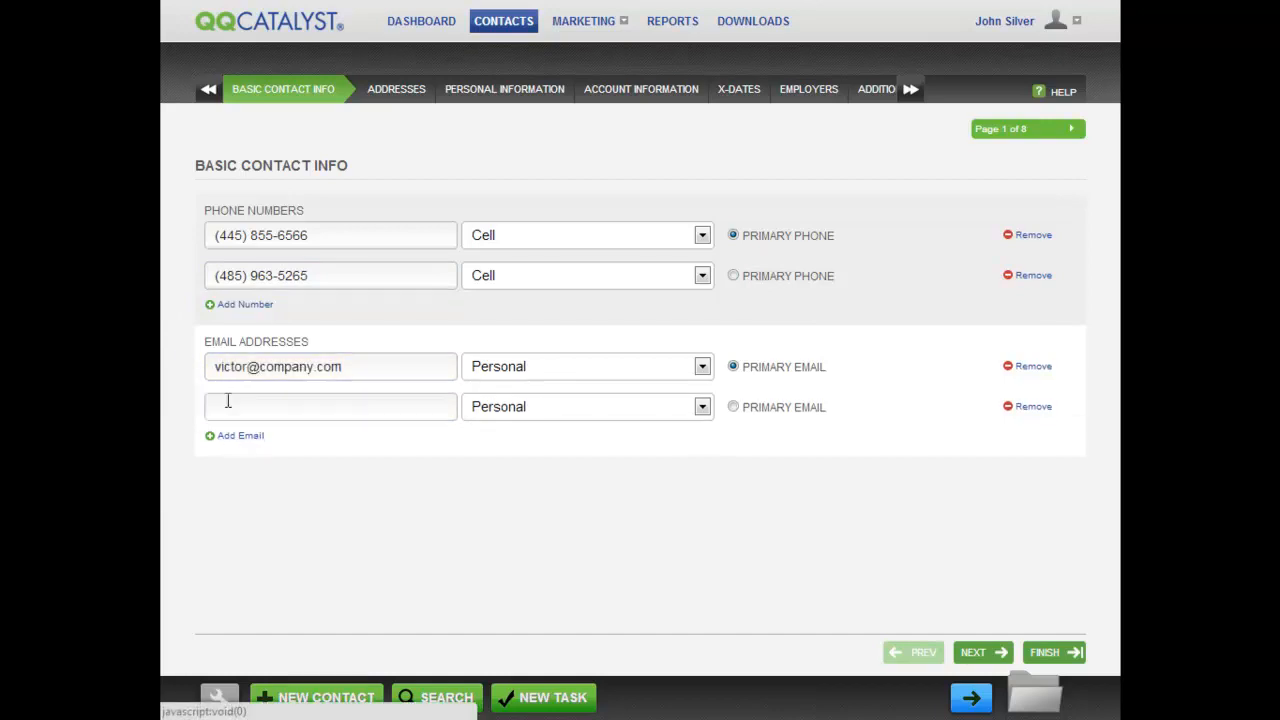
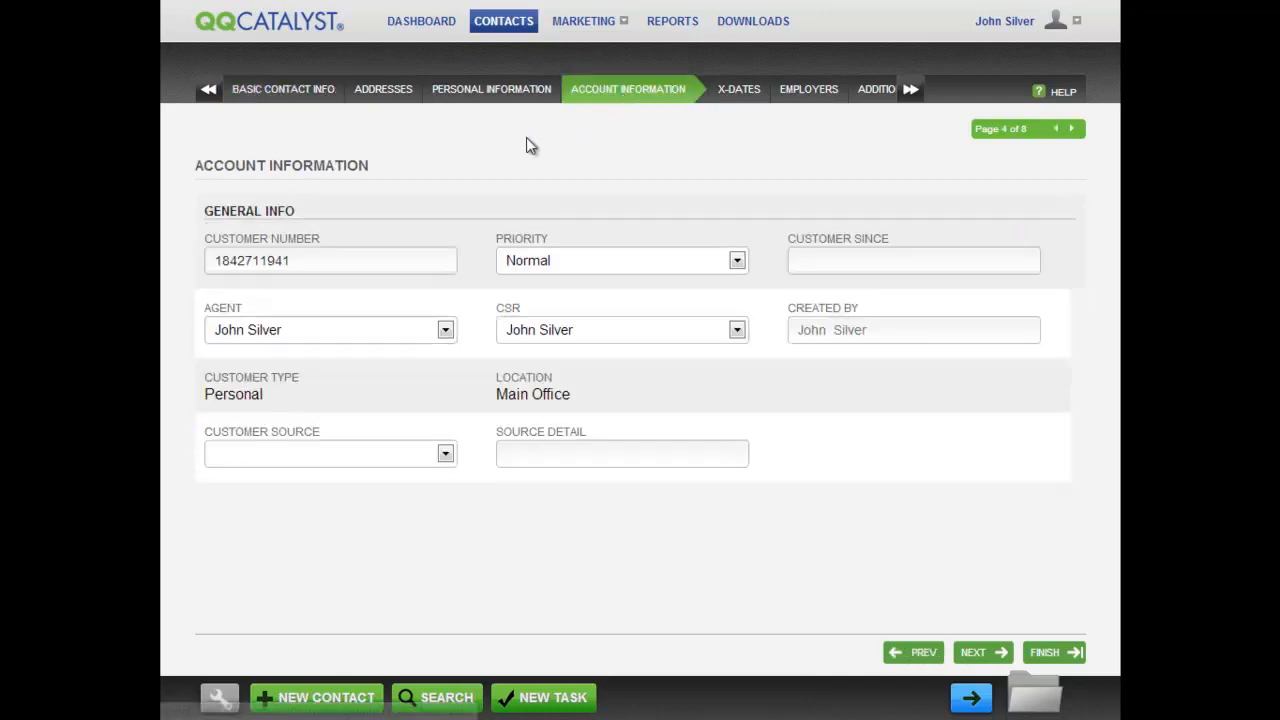
pyautogui.moveTo(267, 103)
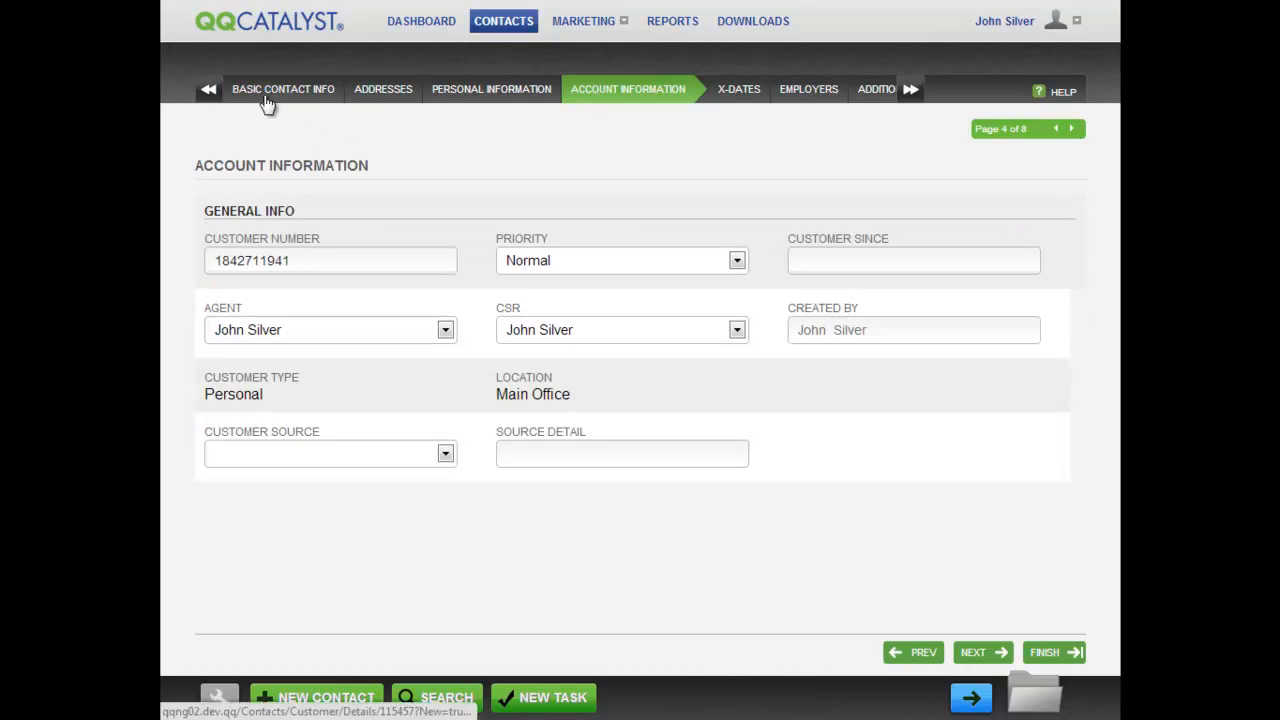
# Step: Move between the wizard's sections, ending on the Addresses page
pyautogui.click(283, 89)
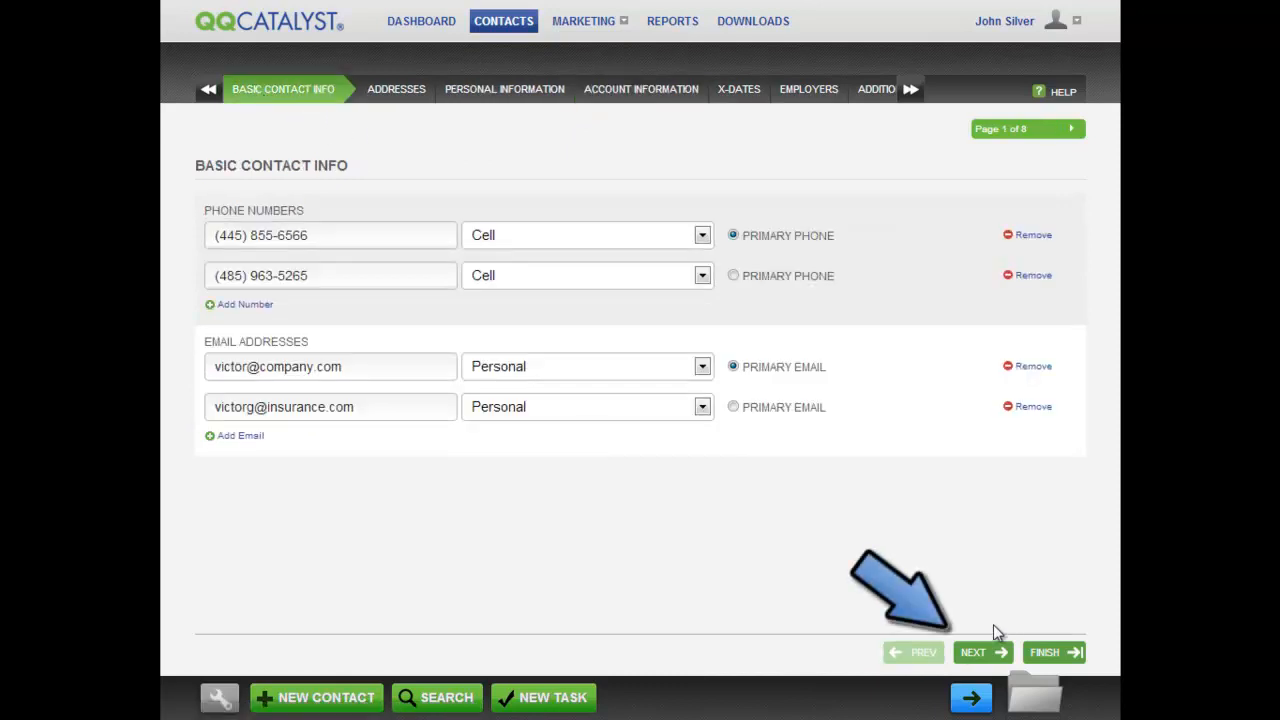
pyautogui.click(982, 652)
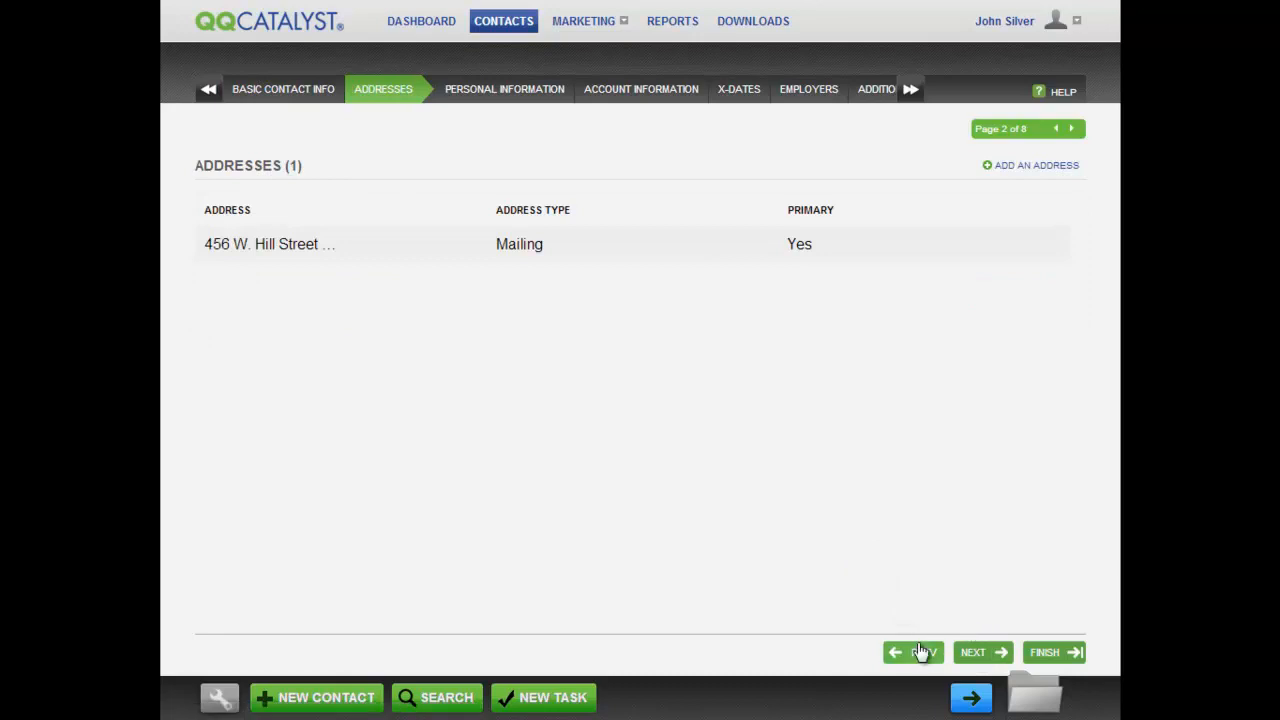
pyautogui.click(913, 652)
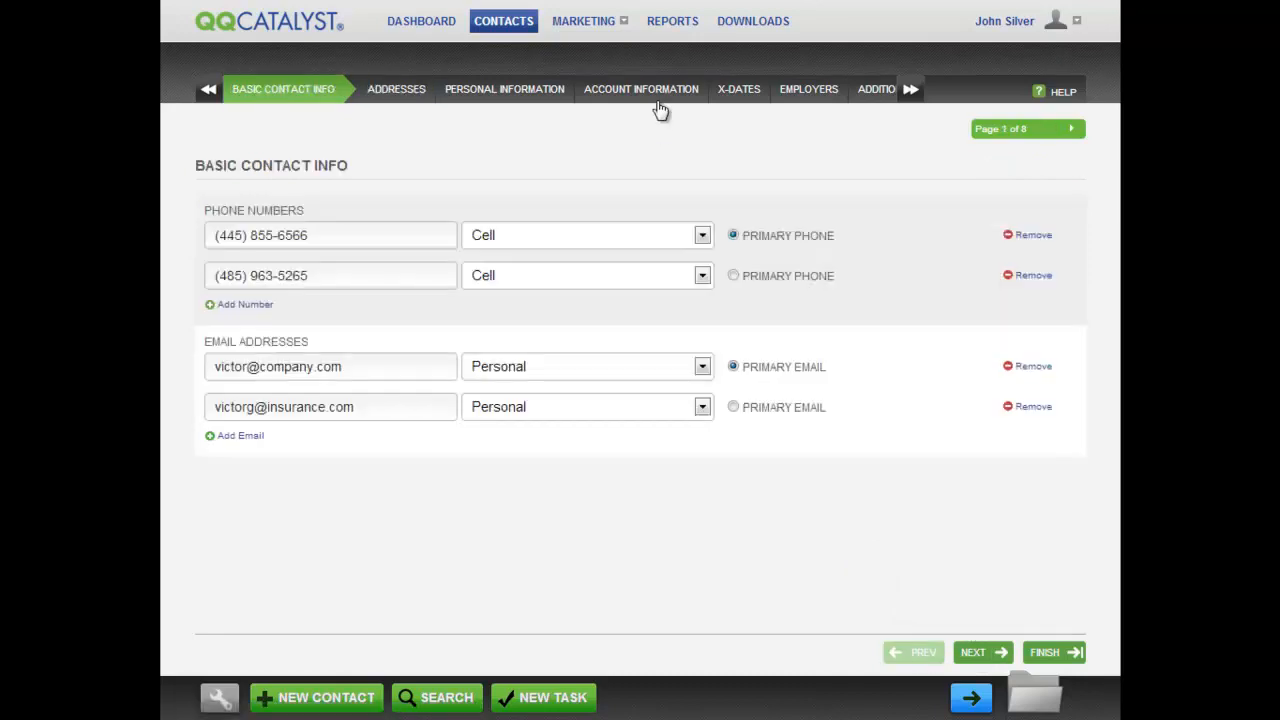
pyautogui.click(640, 89)
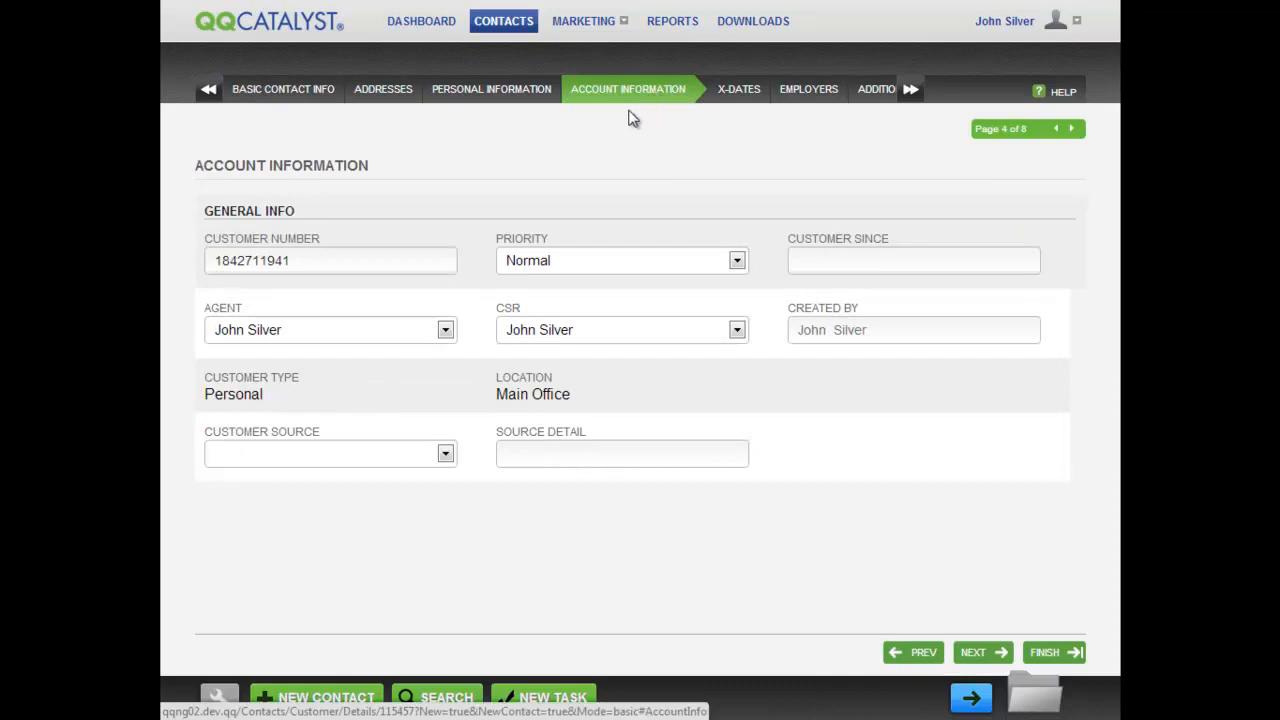
pyautogui.click(383, 89)
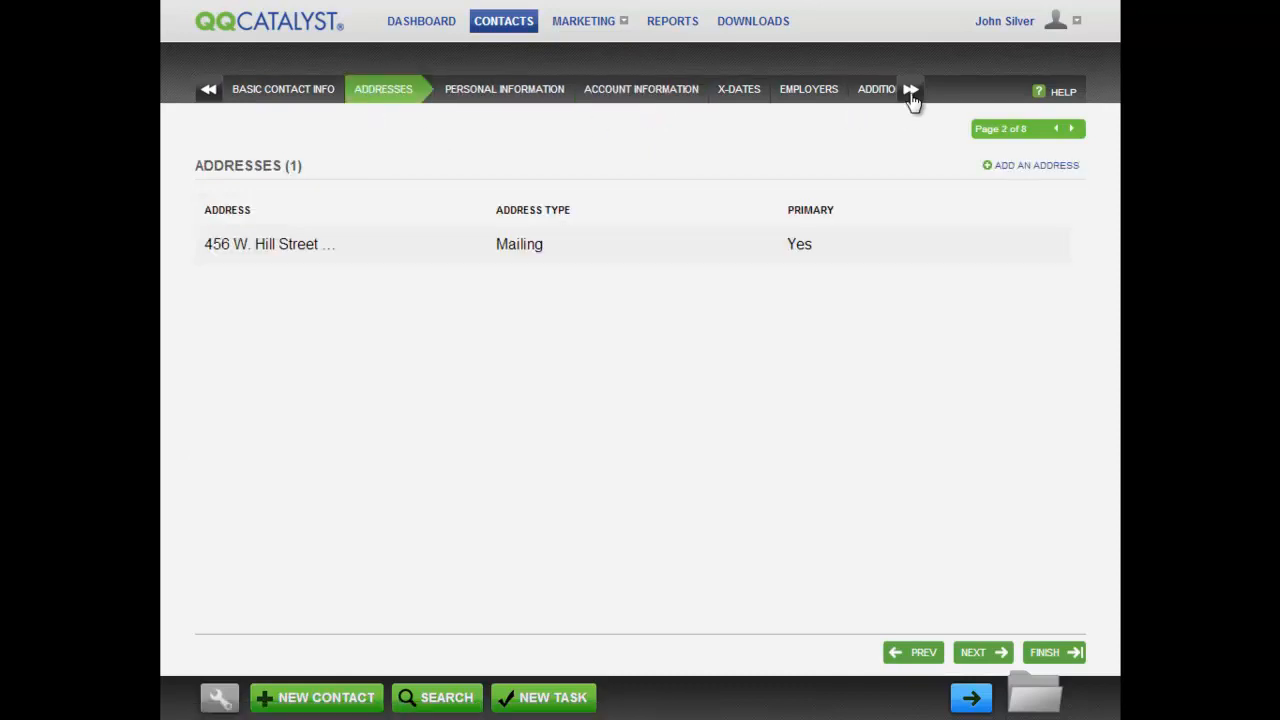
pyautogui.click(909, 89)
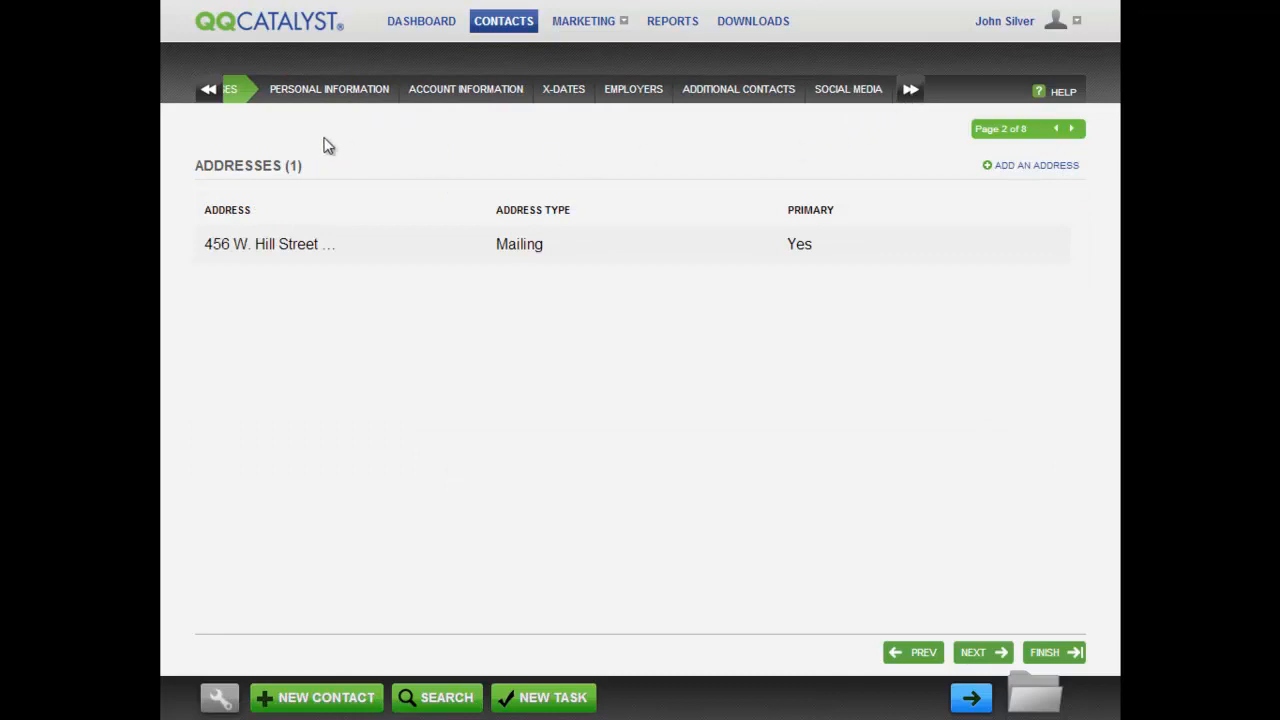
pyautogui.click(208, 89)
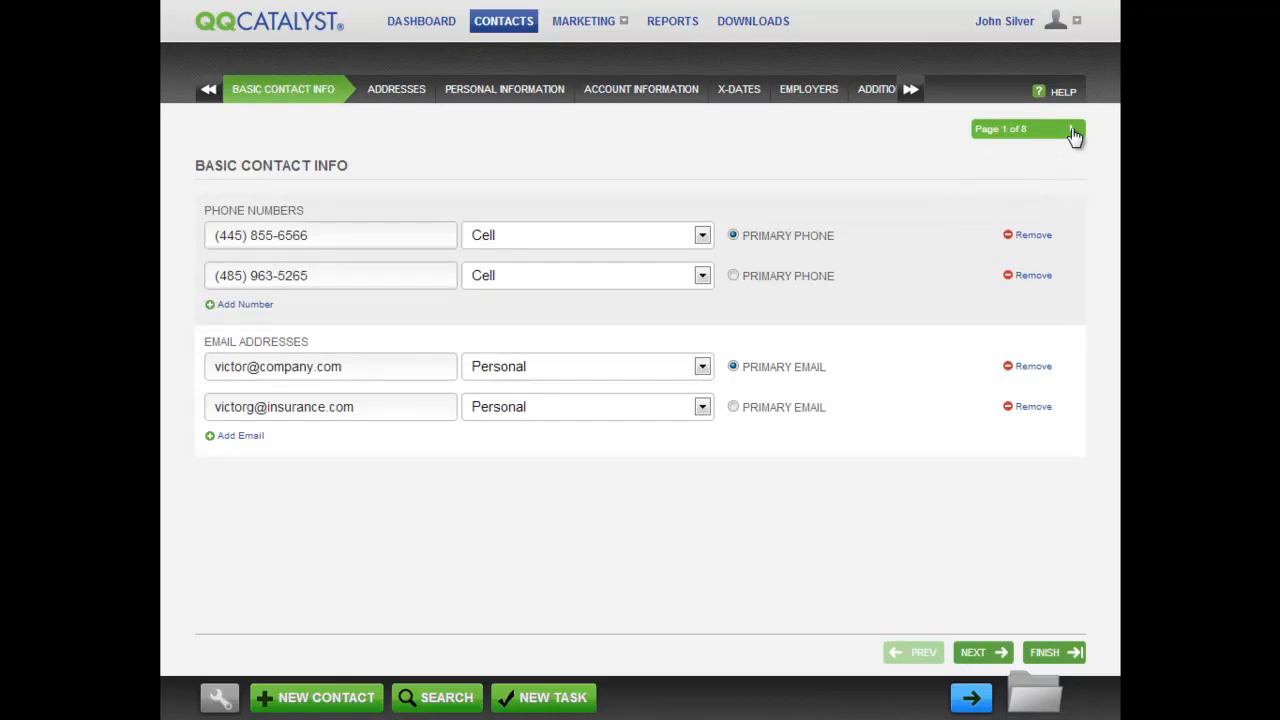
pyautogui.click(1073, 128)
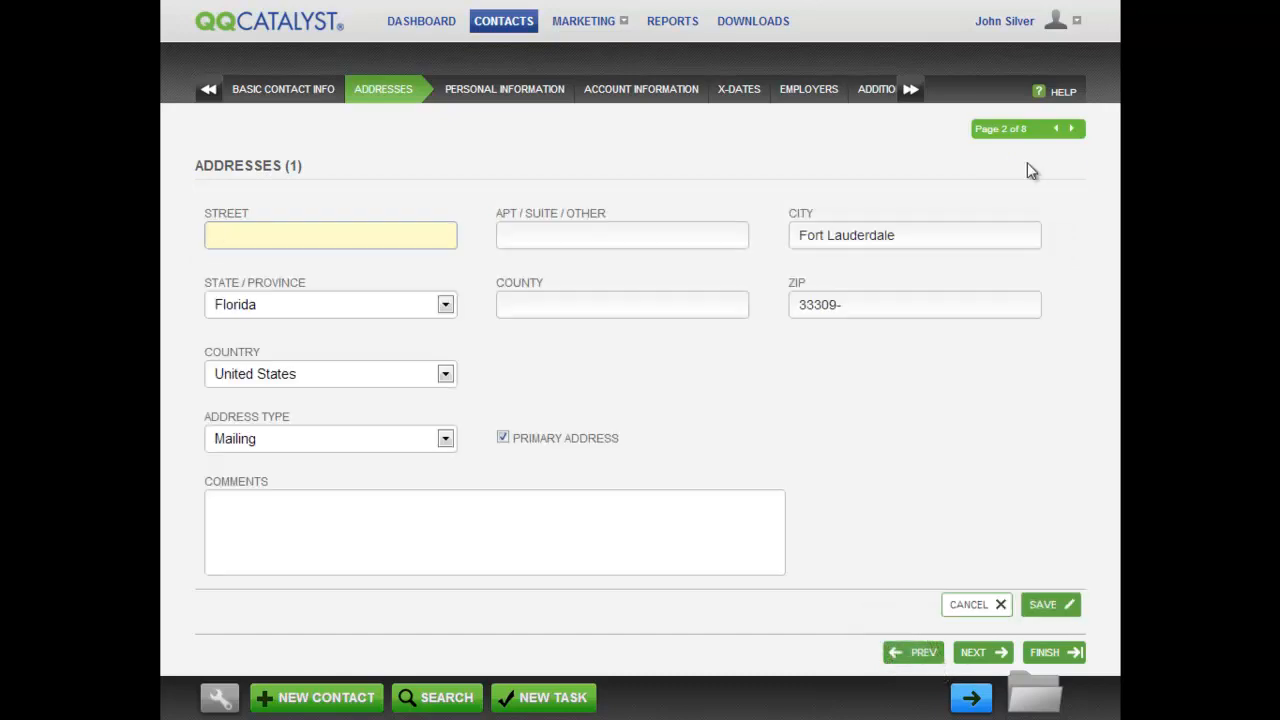
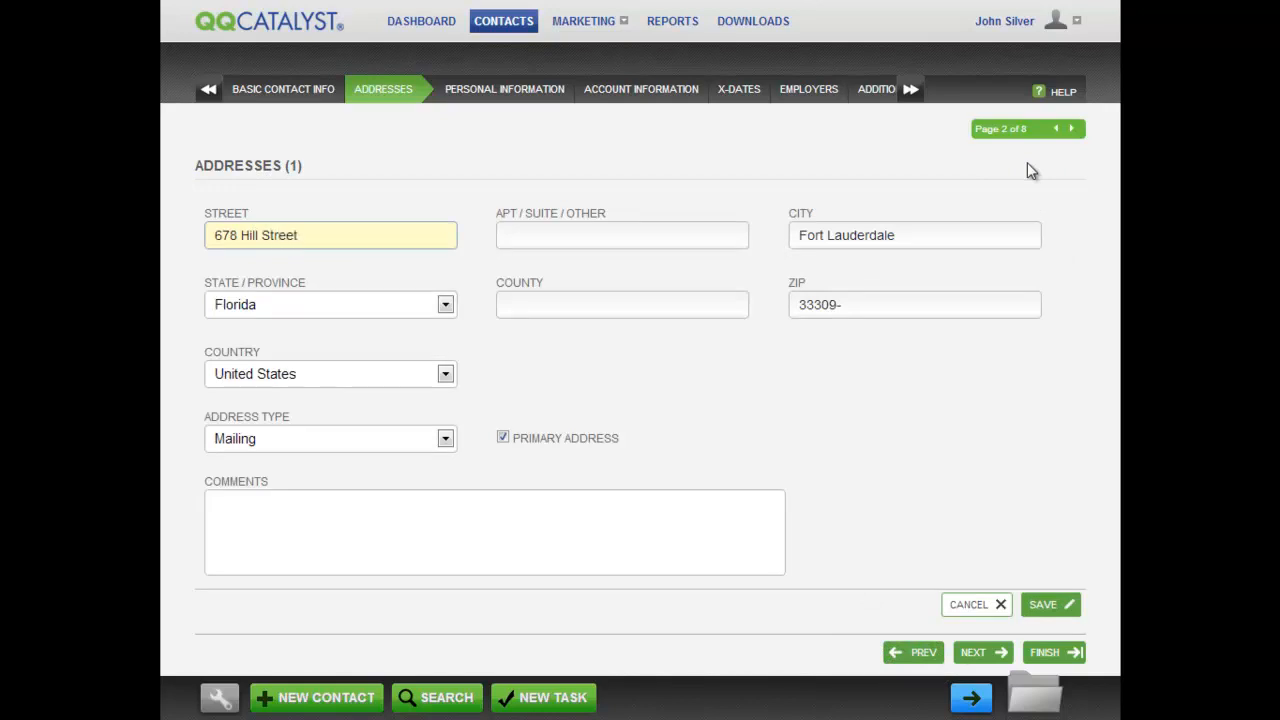
pyautogui.click(445, 438)
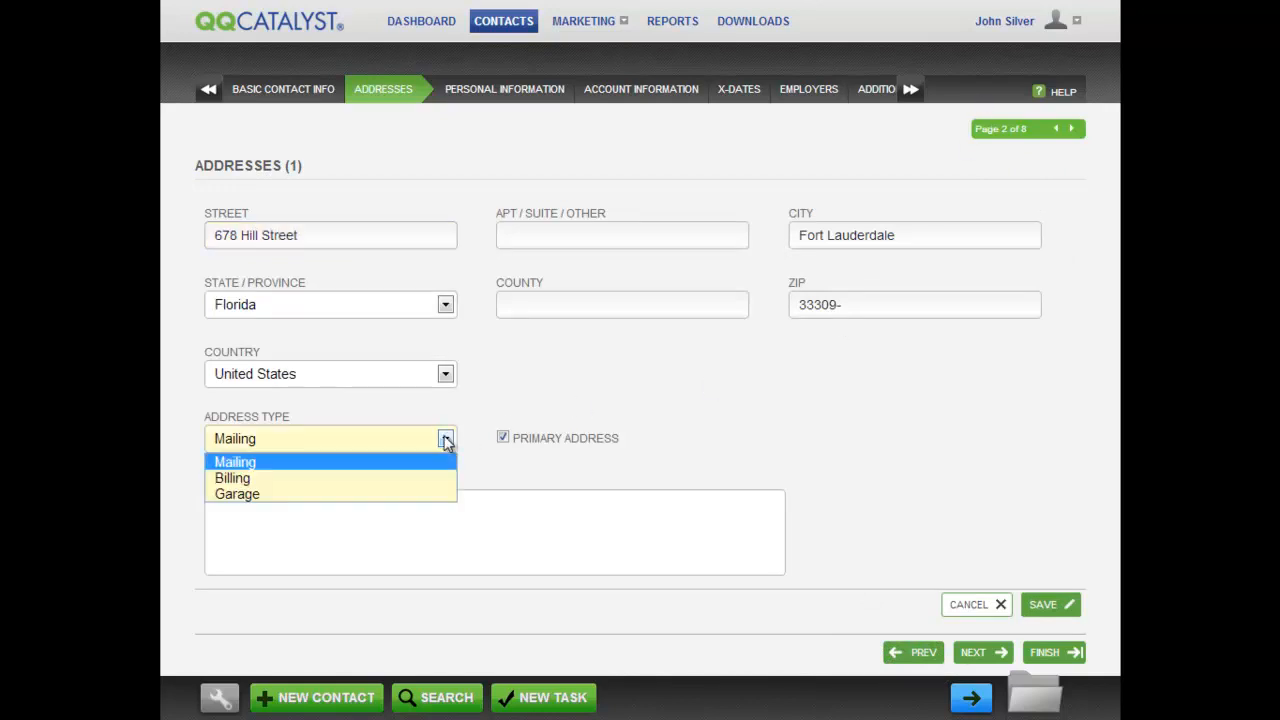
pyautogui.click(235, 461)
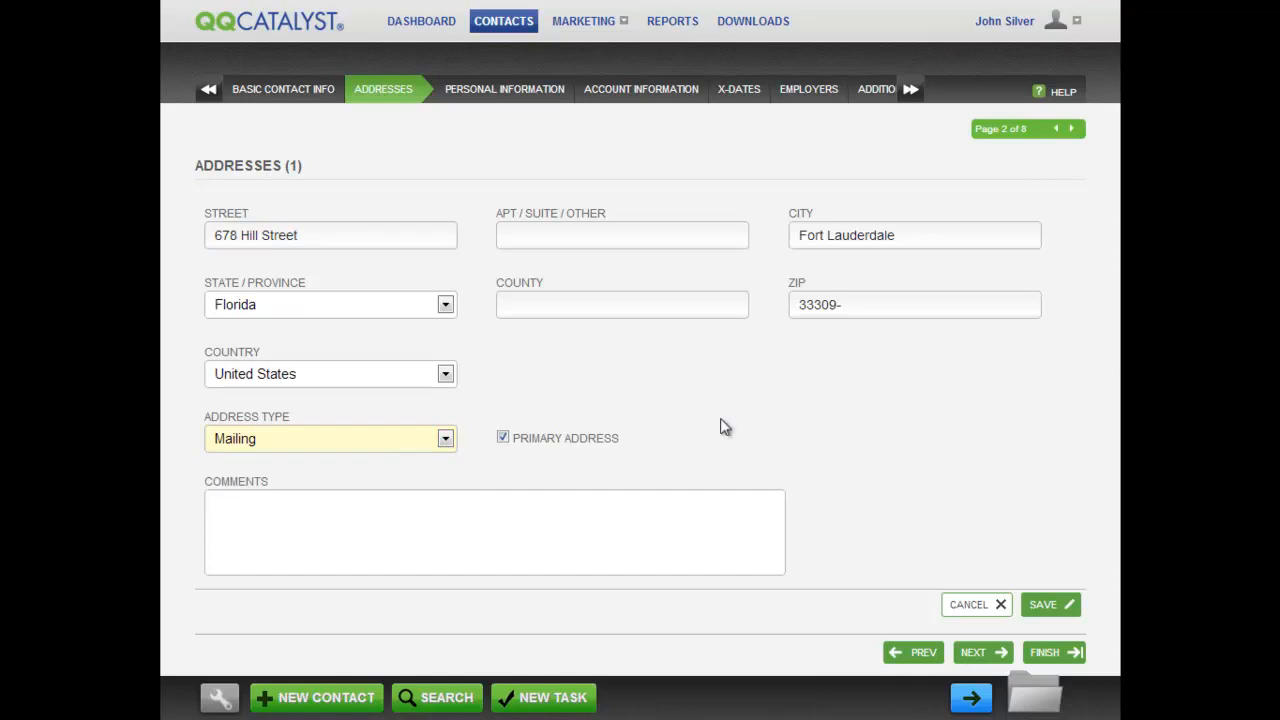
pyautogui.click(1042, 604)
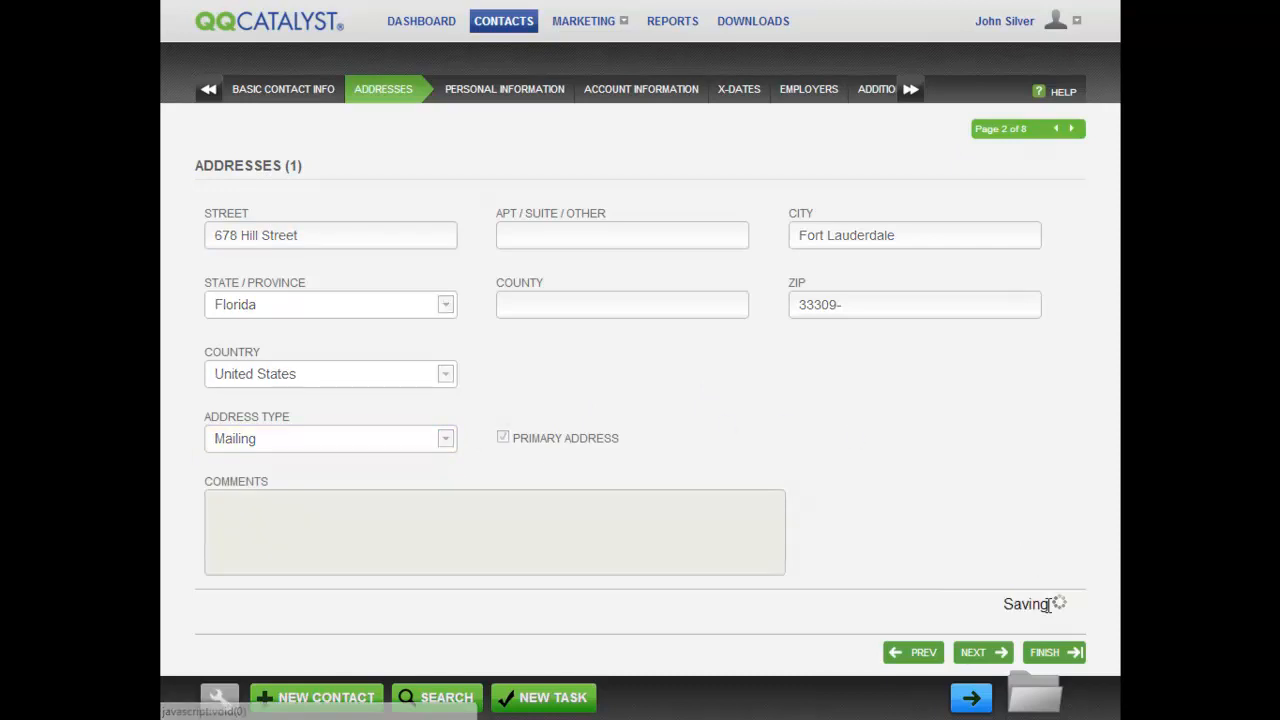
pyautogui.click(982, 652)
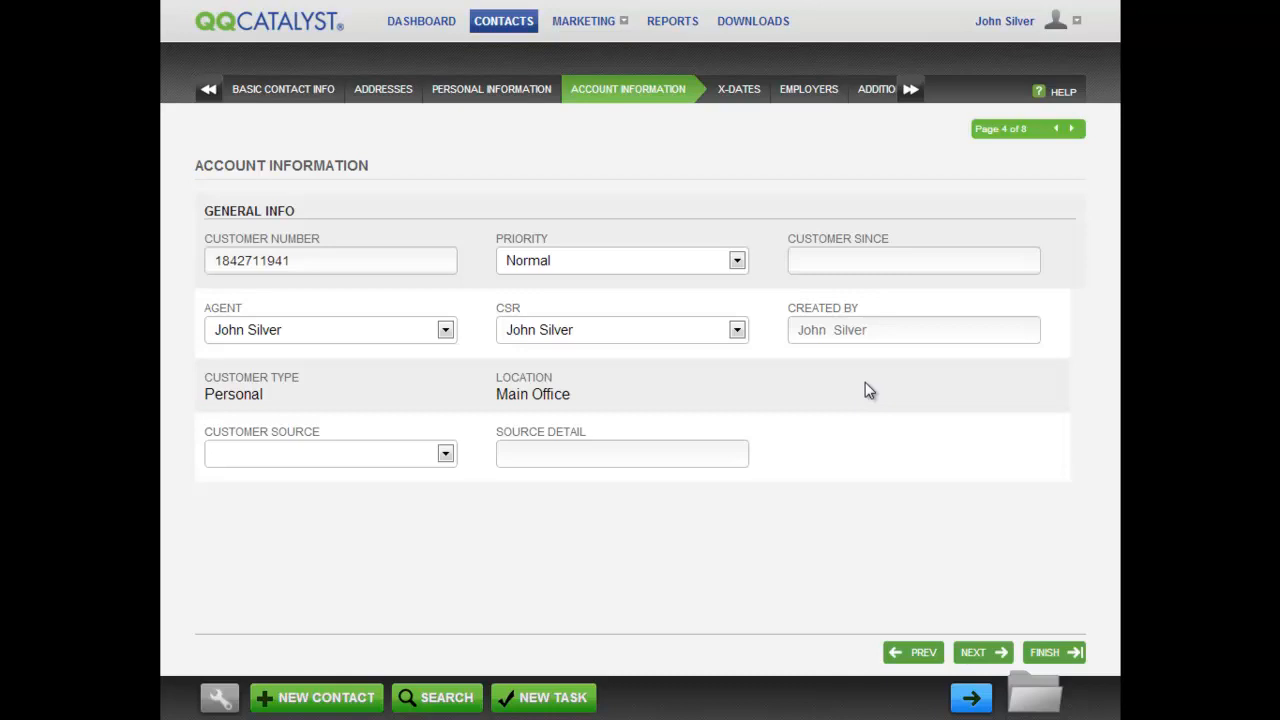
pyautogui.moveTo(767, 376)
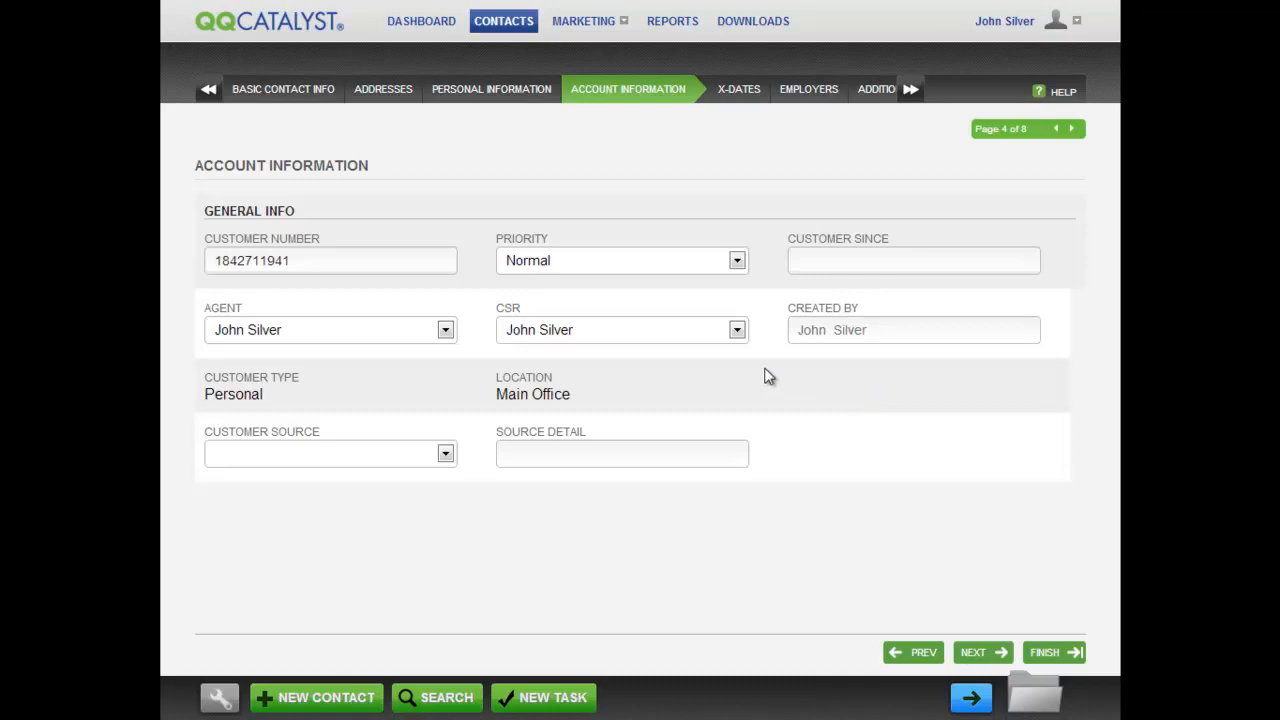
# Step: Review the Account Information page and pick a Customer Source for the prospect
pyautogui.click(738, 330)
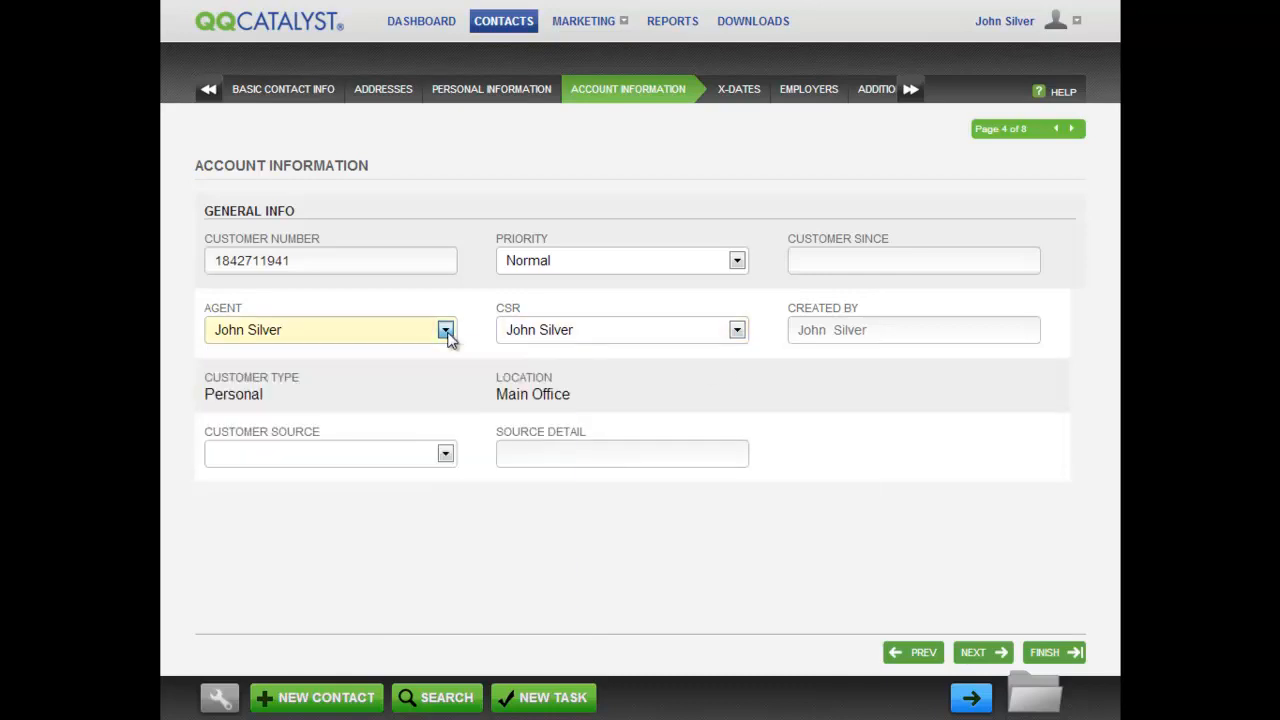
pyautogui.click(445, 453)
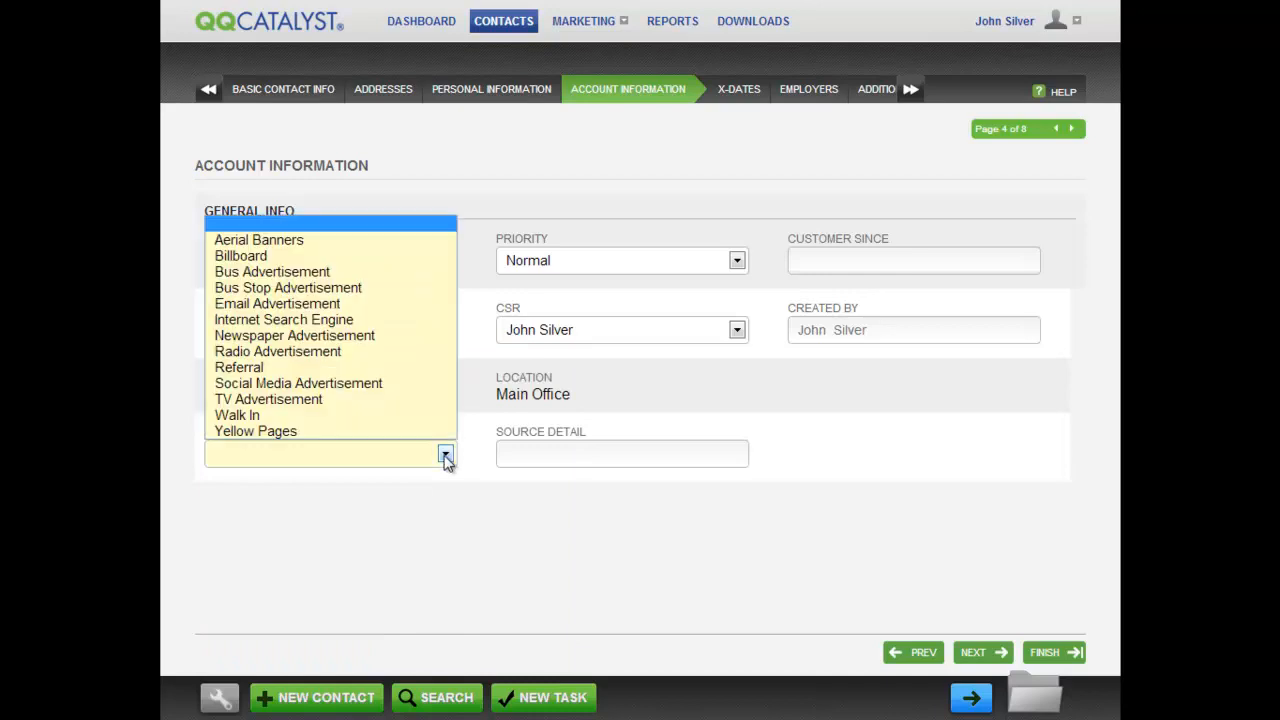
pyautogui.click(255, 431)
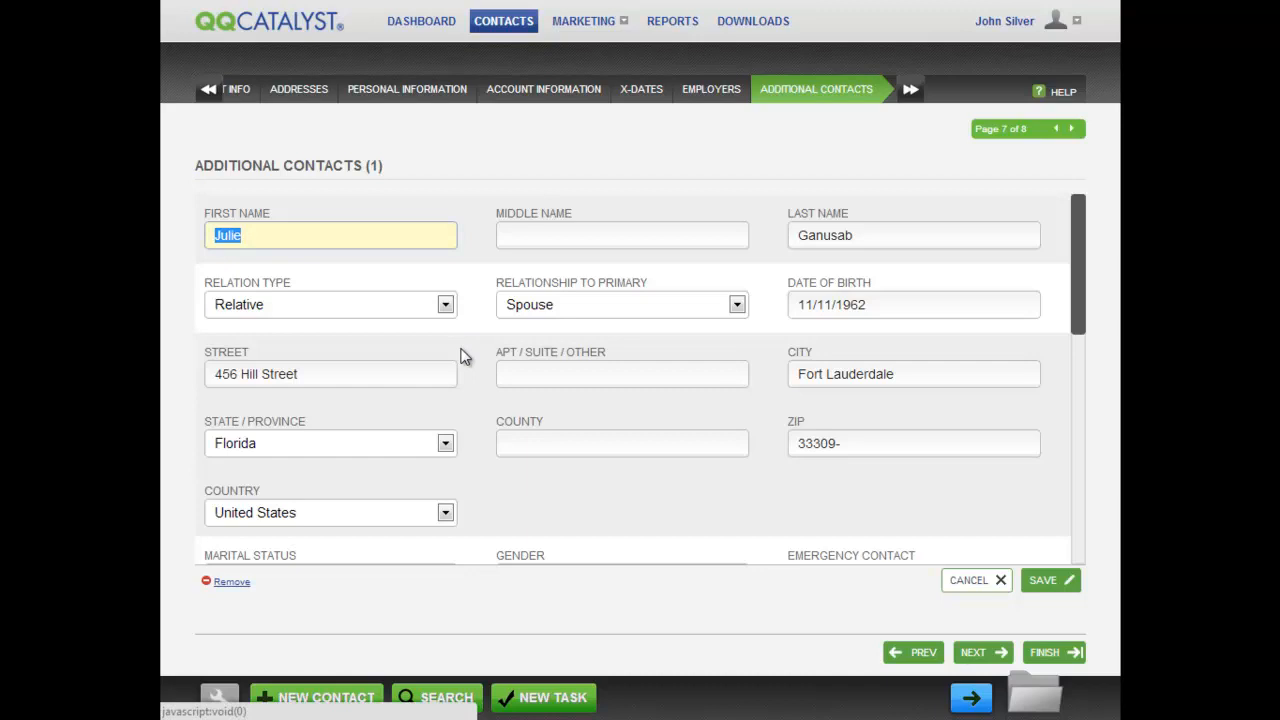
# Step: Remove the spouse from additional contacts and confirm the removal
pyautogui.click(231, 581)
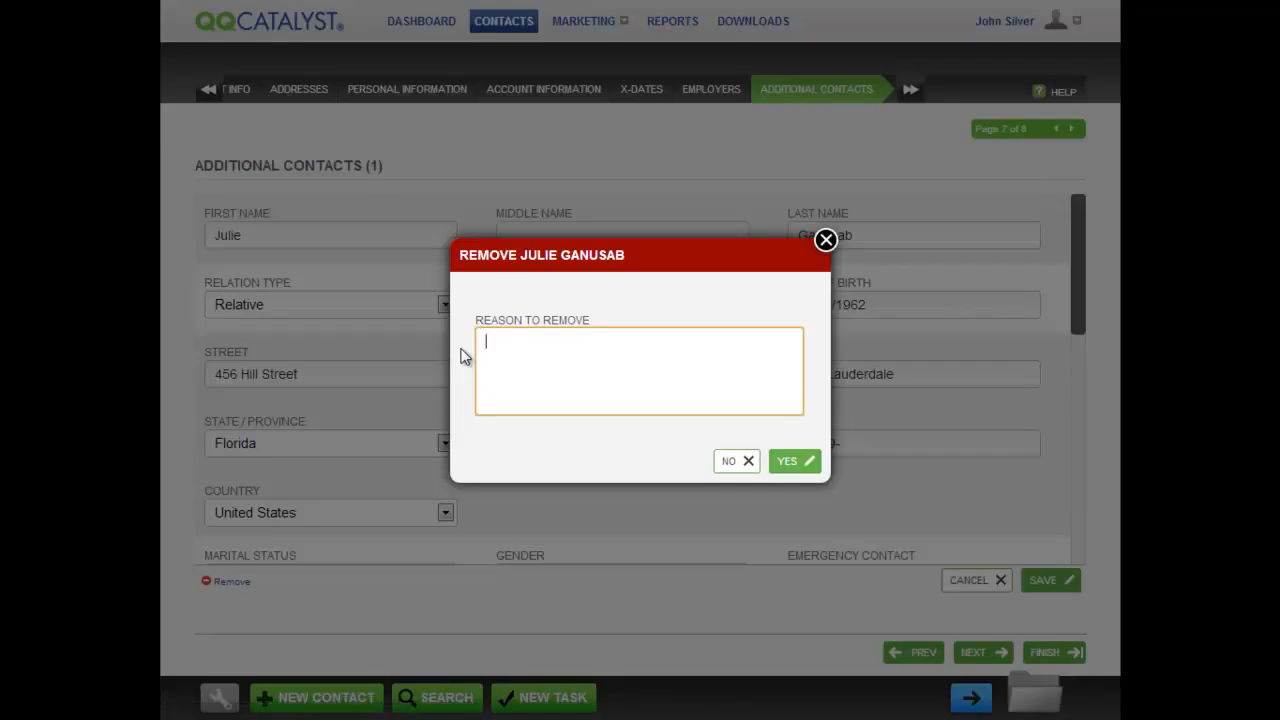
pyautogui.click(794, 461)
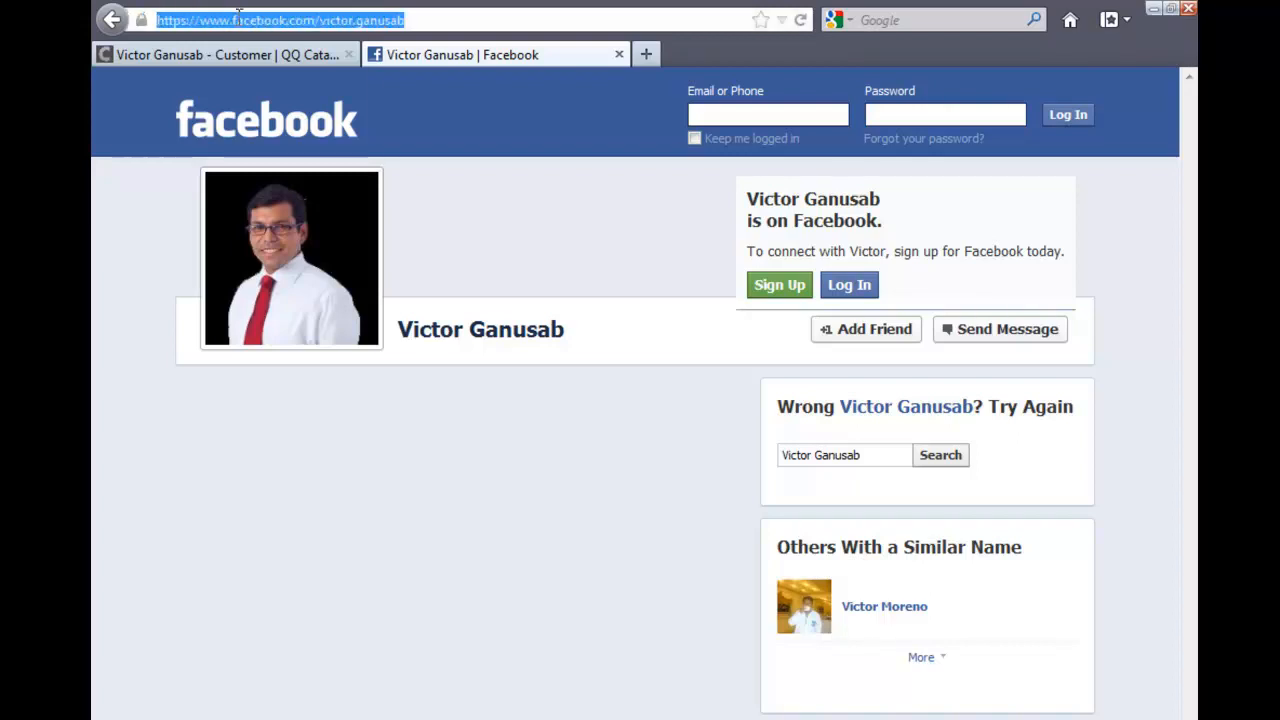
pyautogui.moveTo(293, 97)
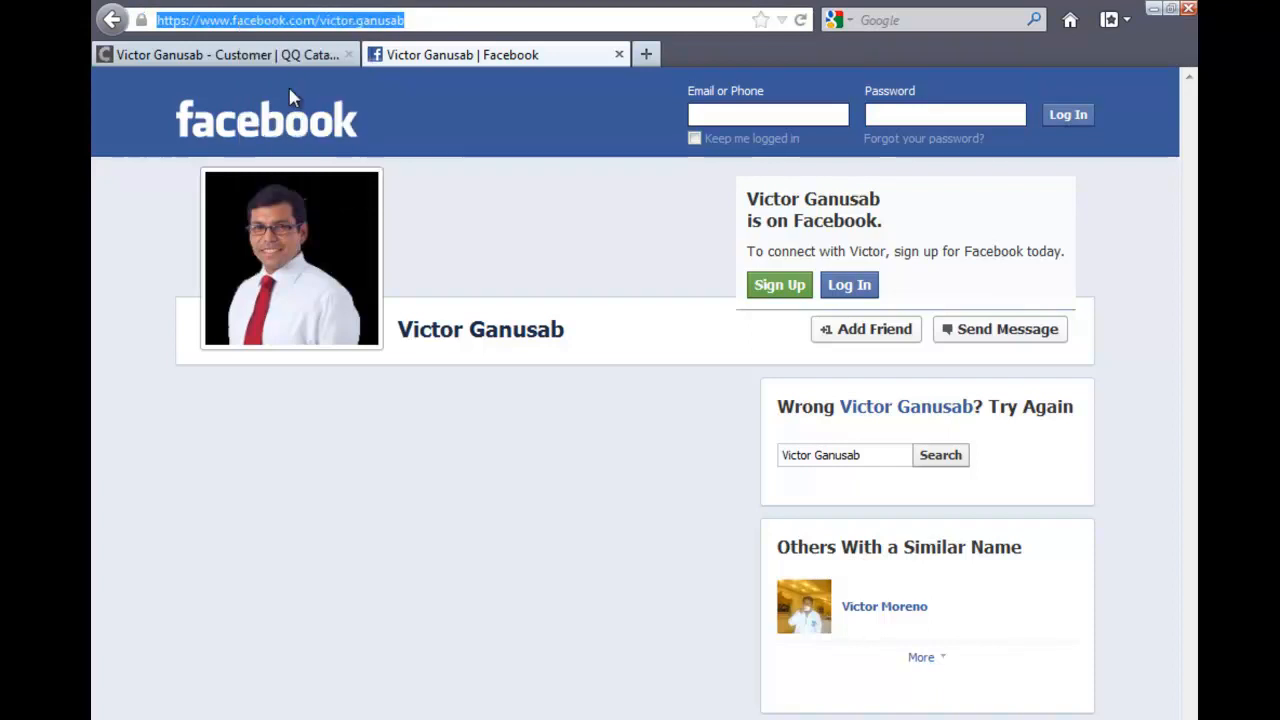
# Step: Switch from the Facebook tab back to the QQ Catalyst prospect record
pyautogui.click(225, 54)
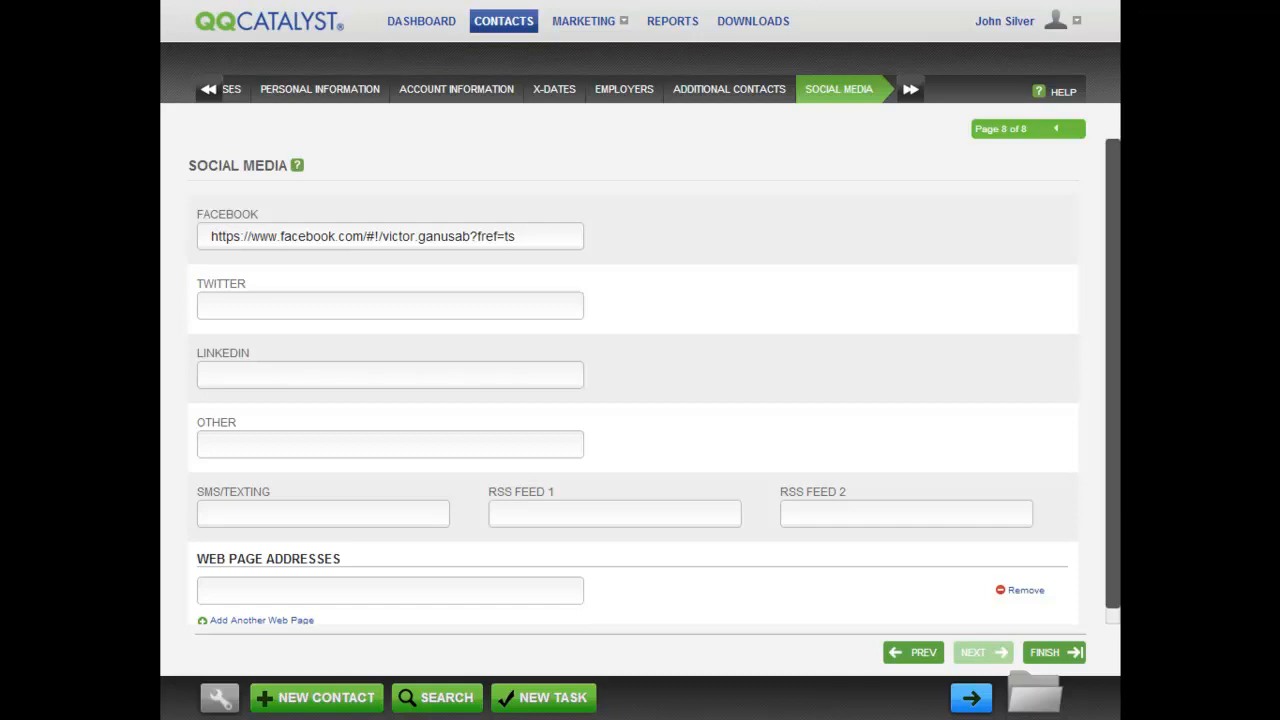
# Step: Finish the wizard with the Facebook profile link on the Social Media page
pyautogui.click(319, 89)
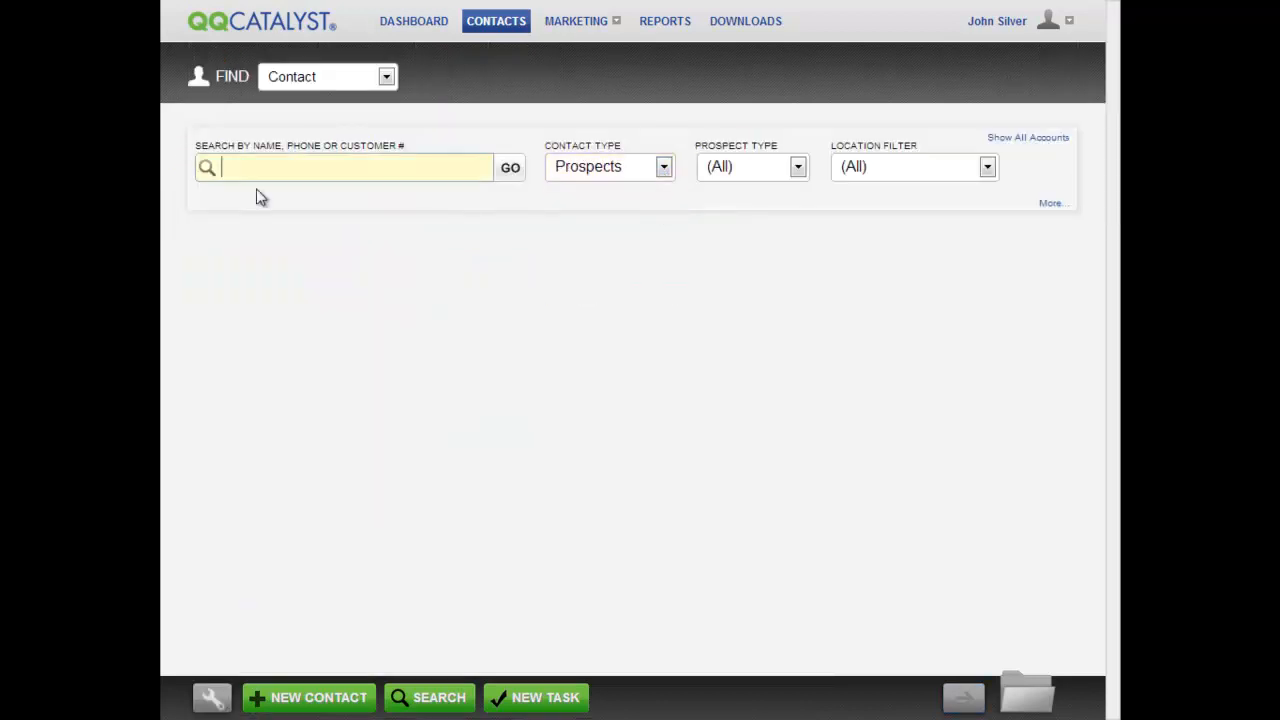
pyautogui.write('ganusab')
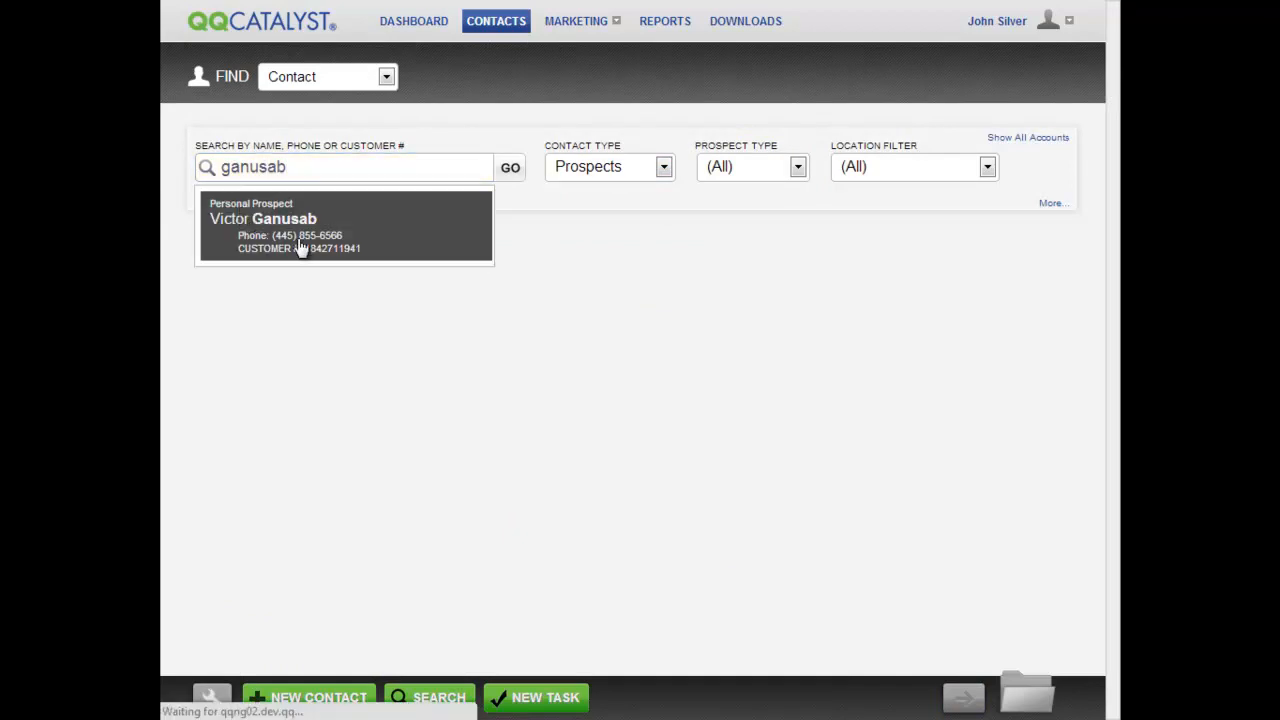
pyautogui.click(263, 218)
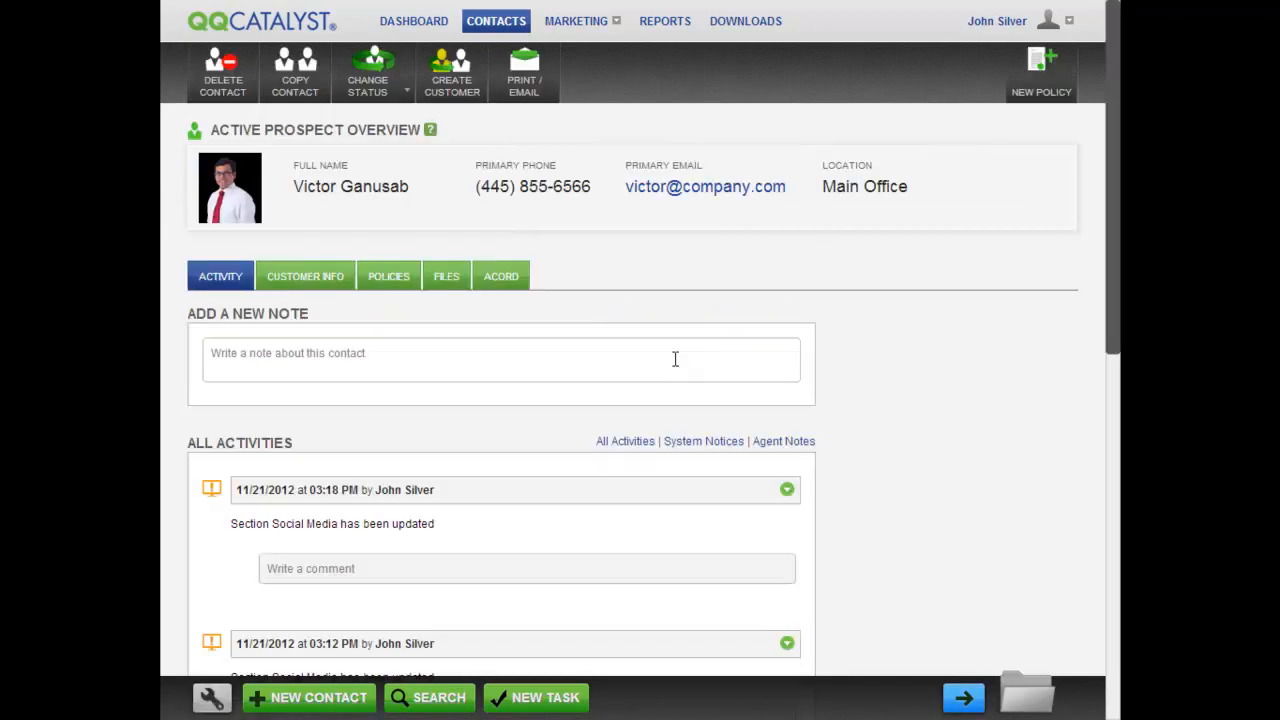